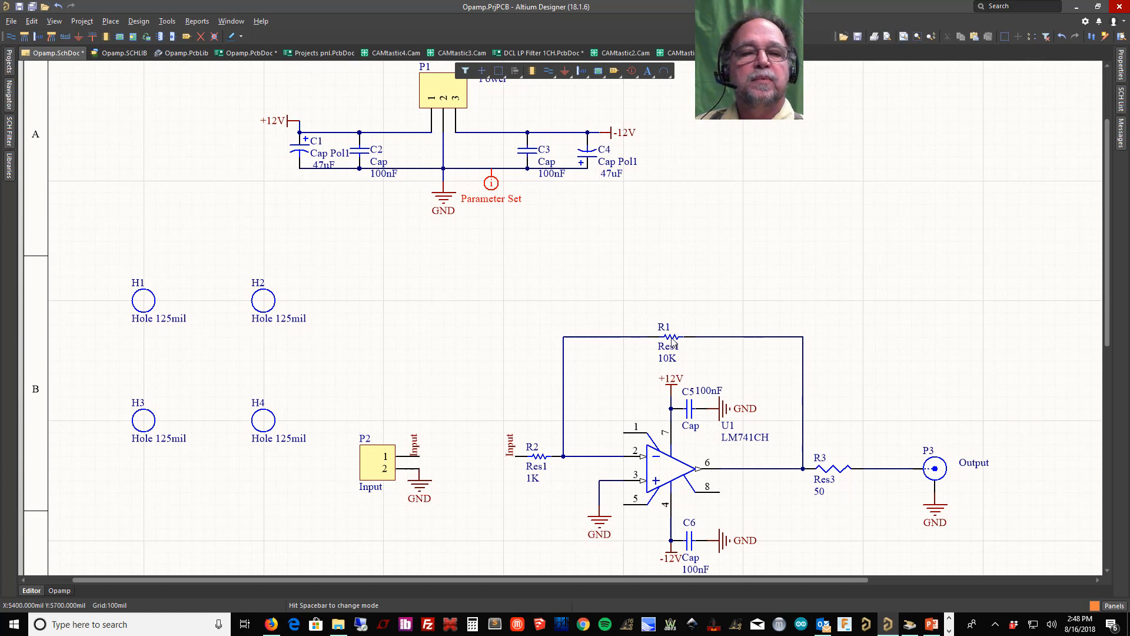
pyautogui.moveTo(670, 341)
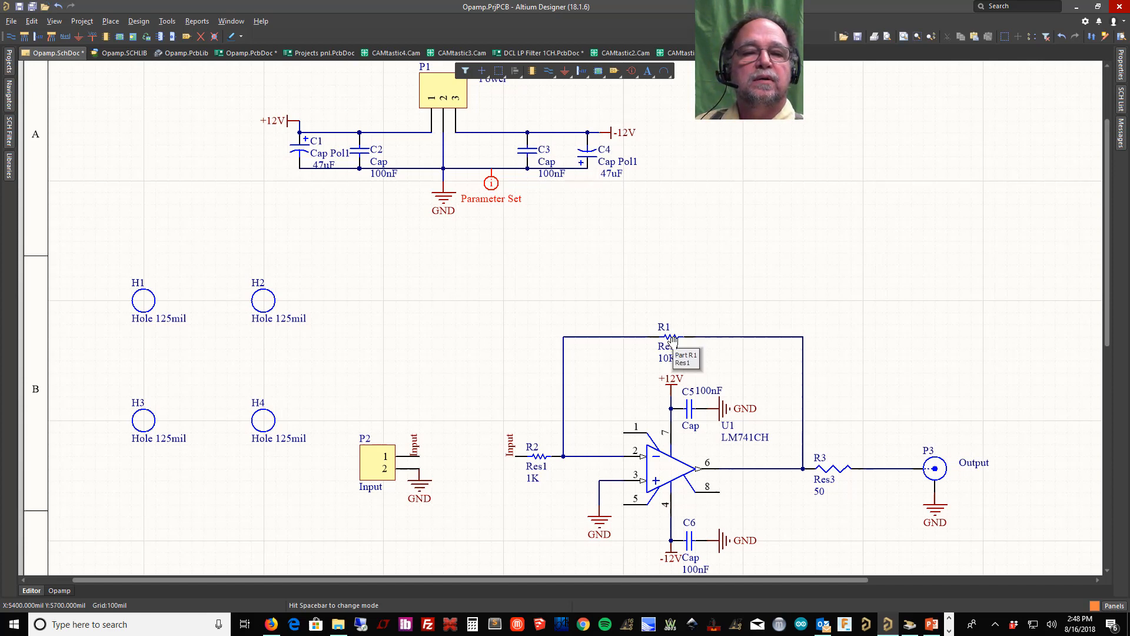
# Find objects similar to R1 matching Same current footprint (AXIAL-0.3), and apply.
pyautogui.rightClick(663, 339)
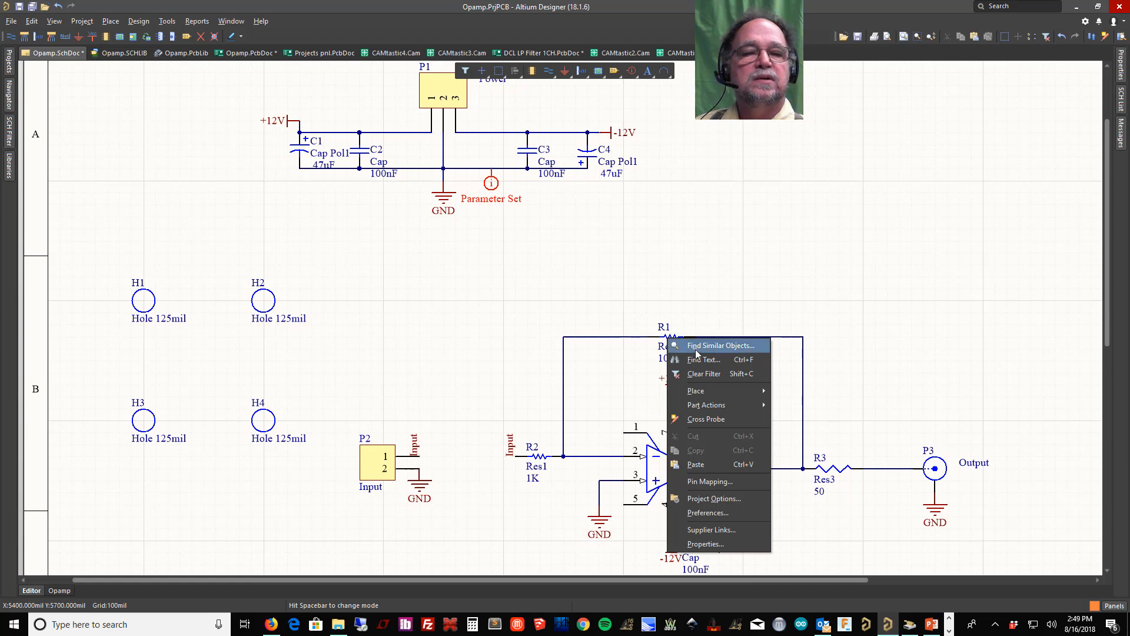
pyautogui.click(719, 345)
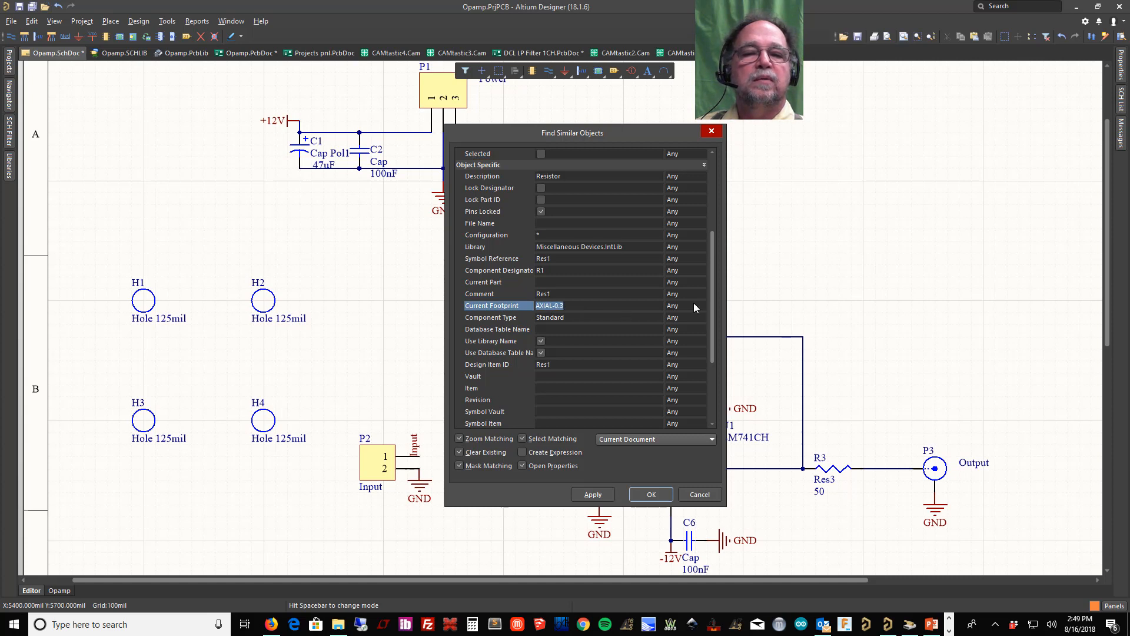
pyautogui.click(703, 305)
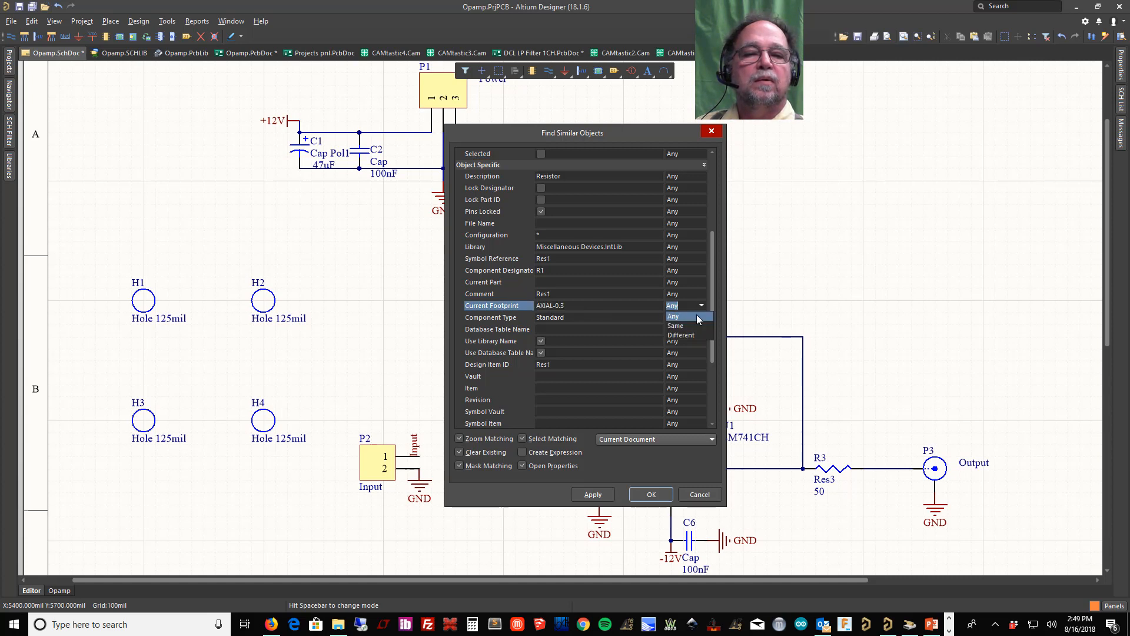
pyautogui.click(674, 325)
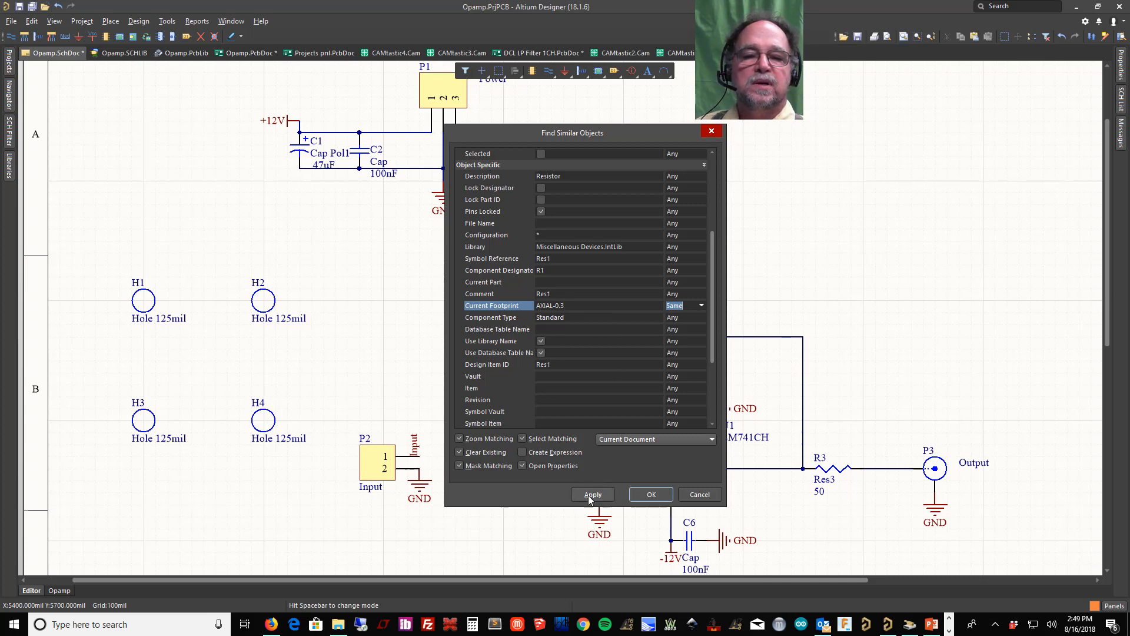
pyautogui.click(592, 494)
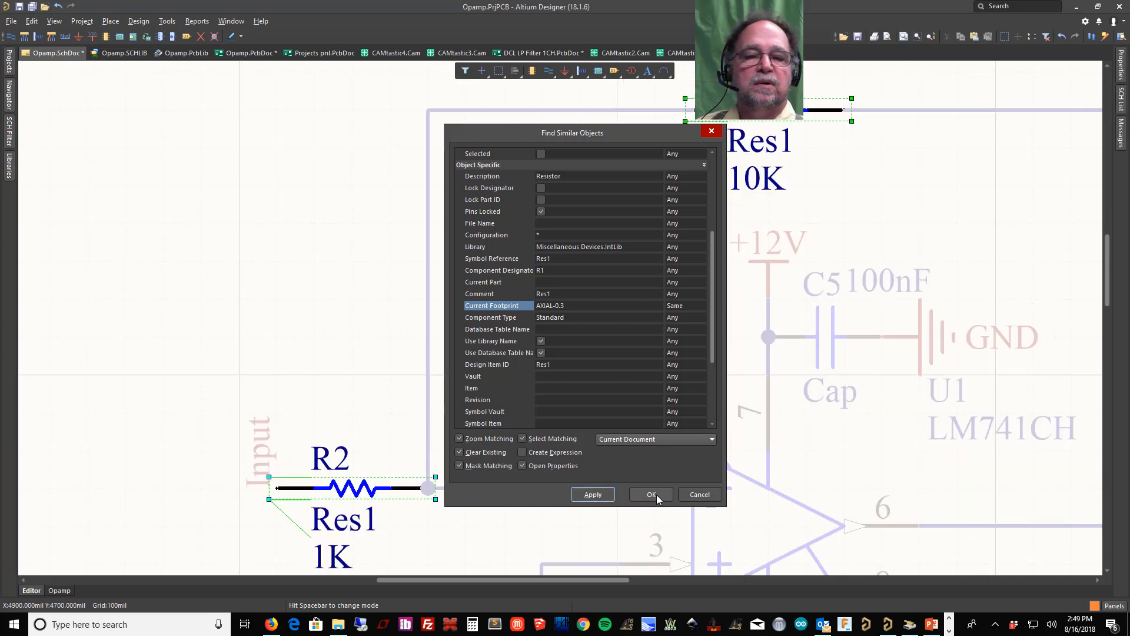
# Add AXIAL-0.4 from Miscellaneous Devices.IntLib as a footprint model for R1 and R2.
pyautogui.click(649, 493)
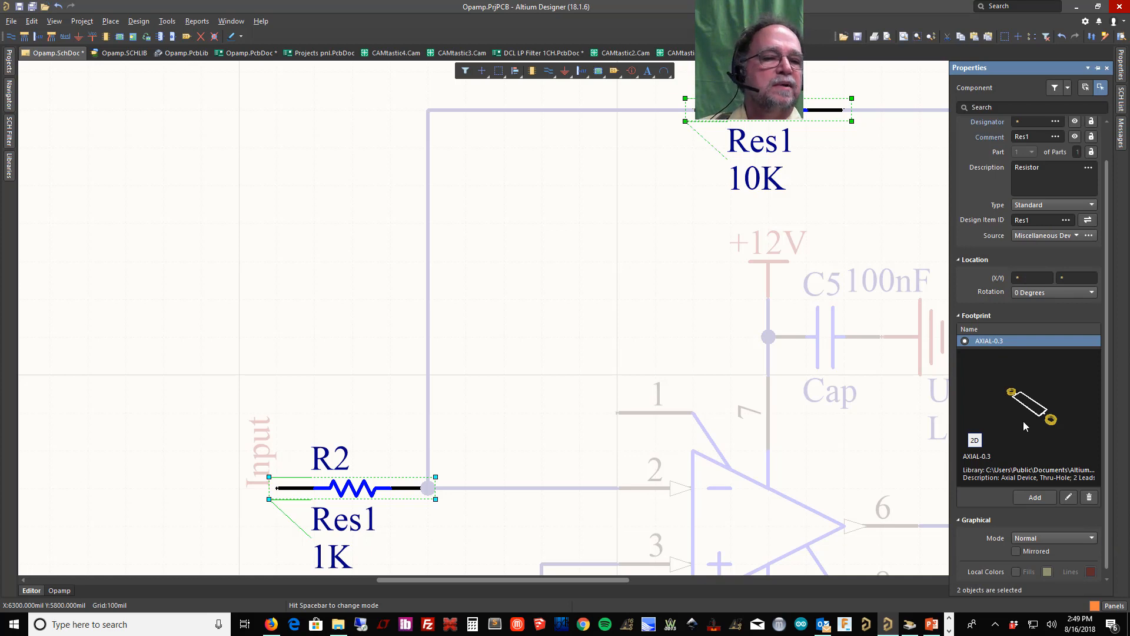
pyautogui.click(1034, 497)
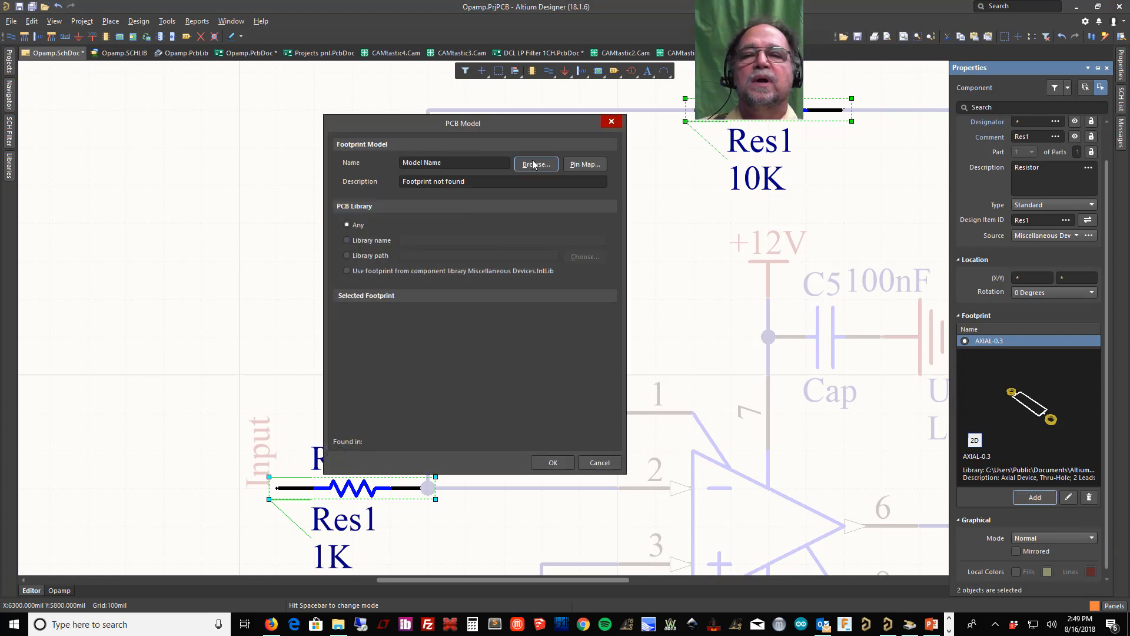
pyautogui.click(536, 164)
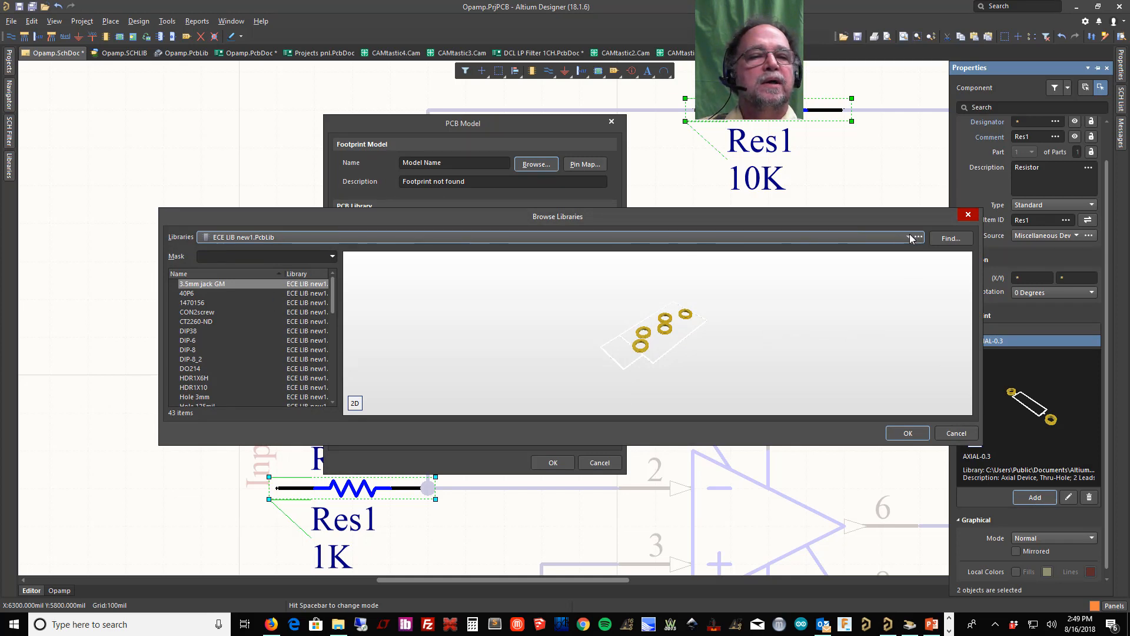
pyautogui.click(909, 236)
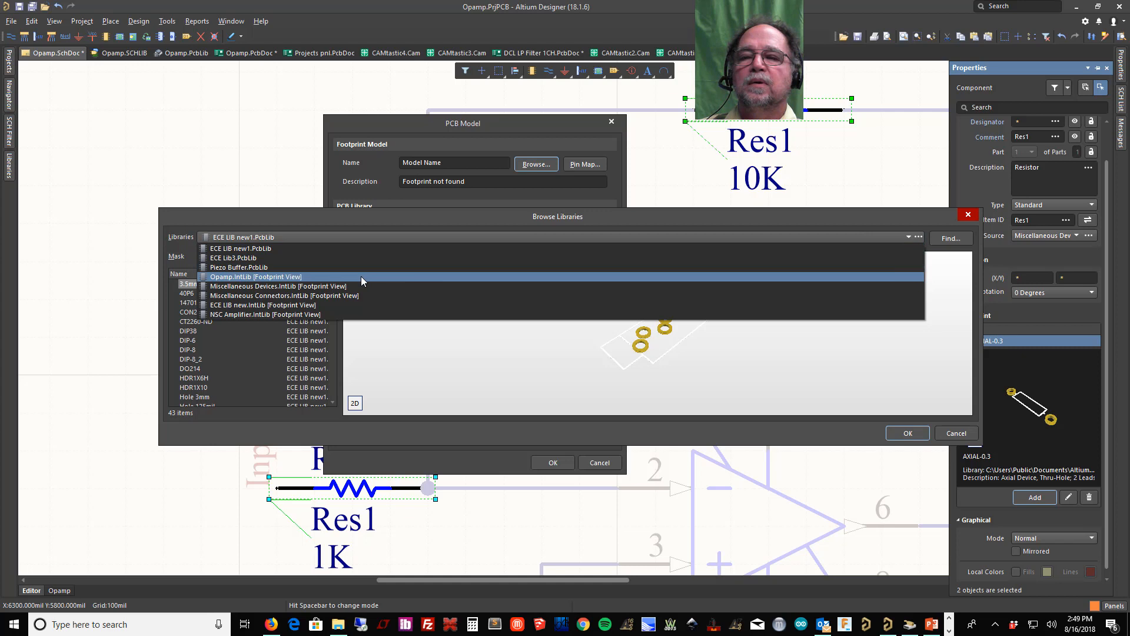
pyautogui.click(280, 286)
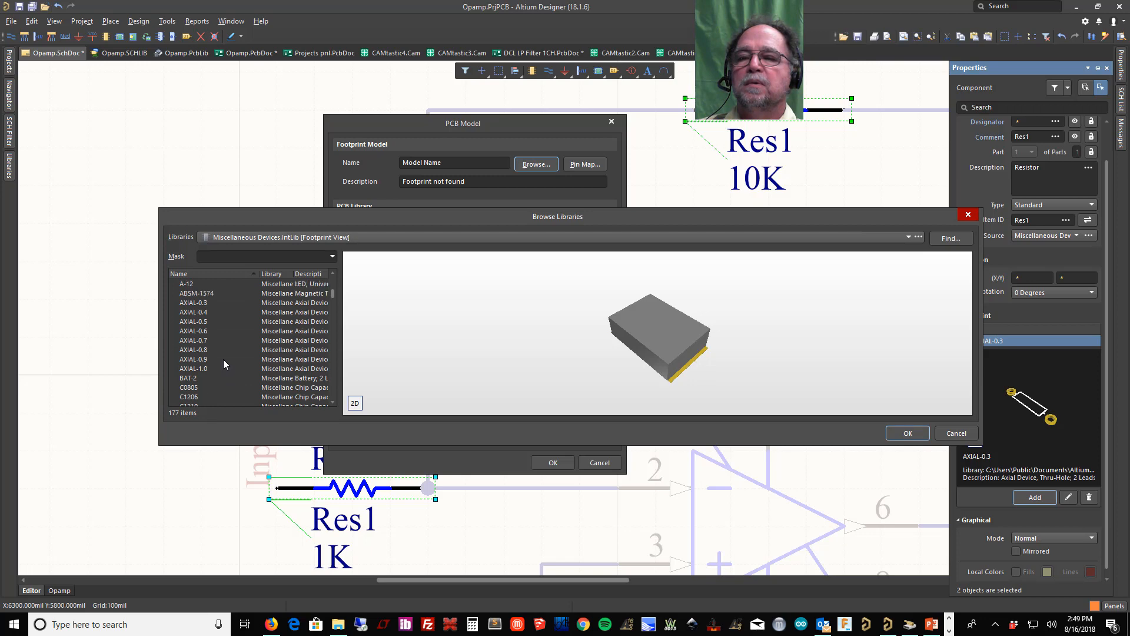
pyautogui.click(193, 311)
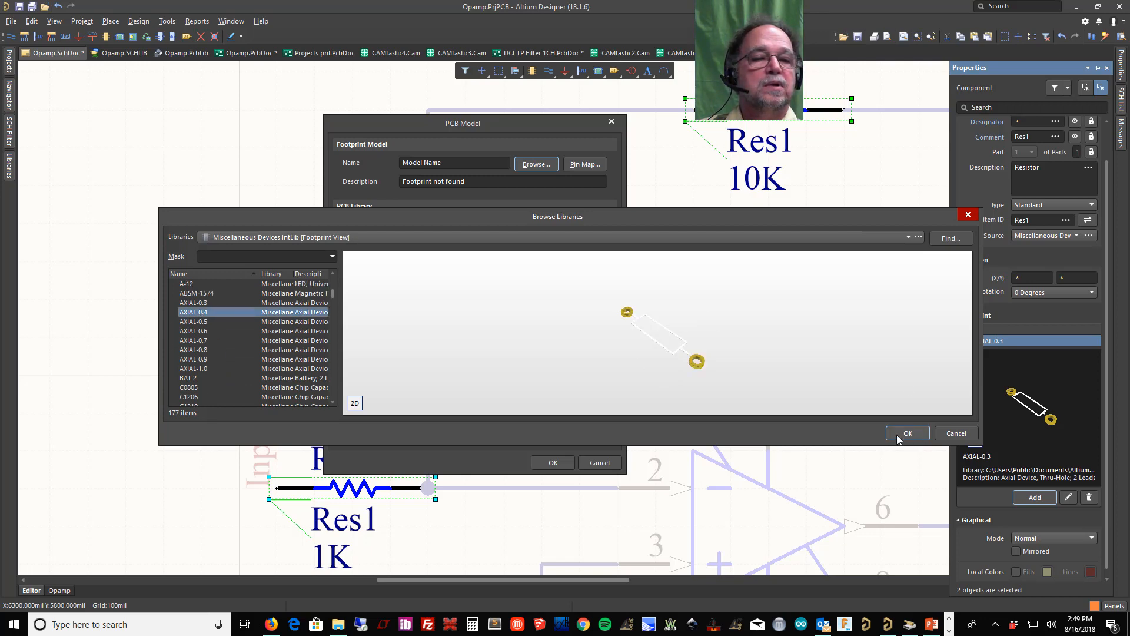
pyautogui.click(907, 433)
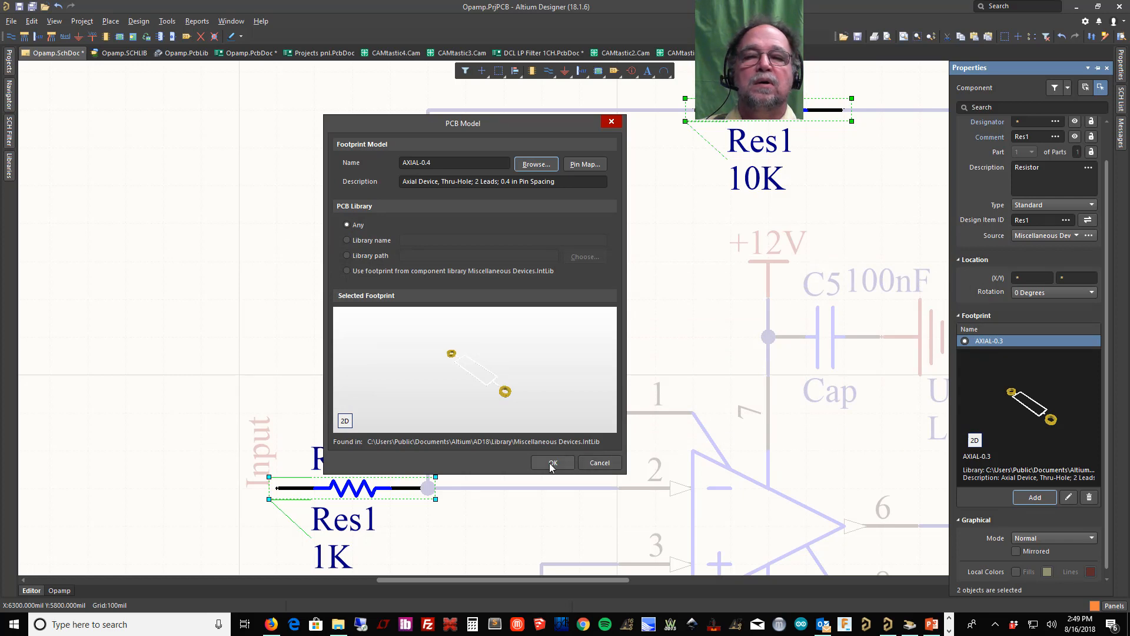
pyautogui.click(552, 462)
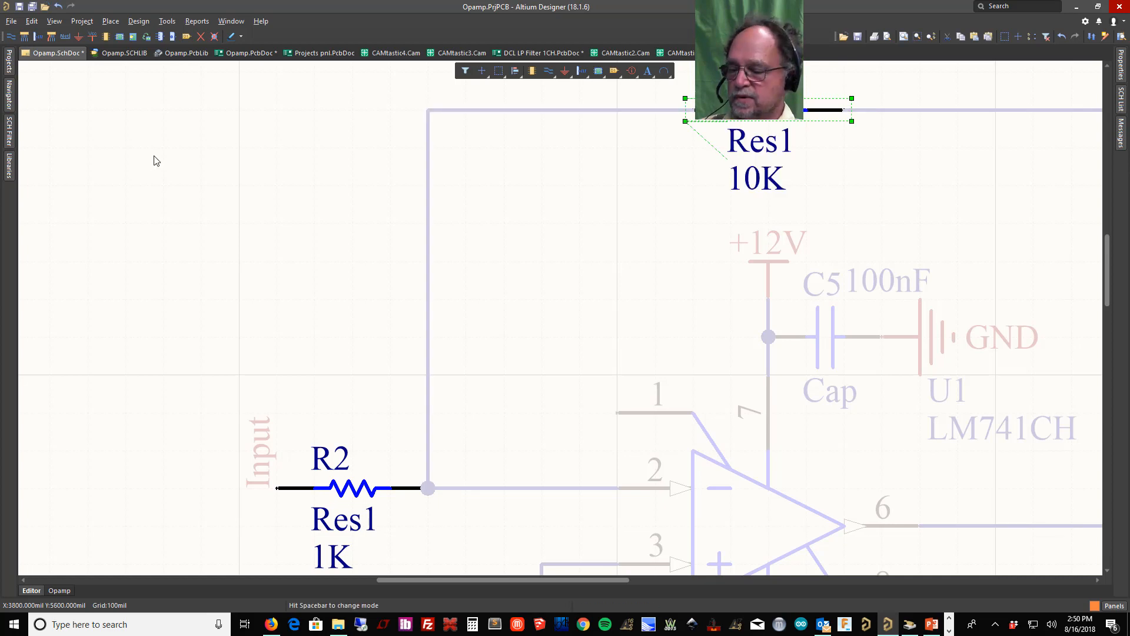
pyautogui.moveTo(367, 266)
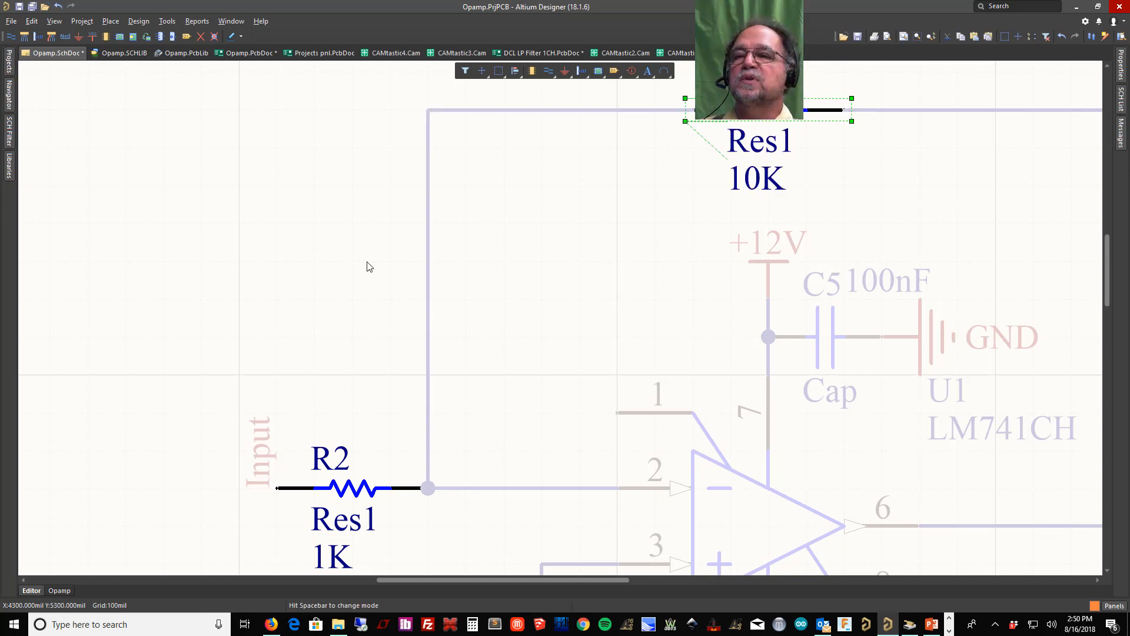
# Clear the schematic filter and select R2 to confirm its AXIAL-0.4 footprint.
pyautogui.click(8, 134)
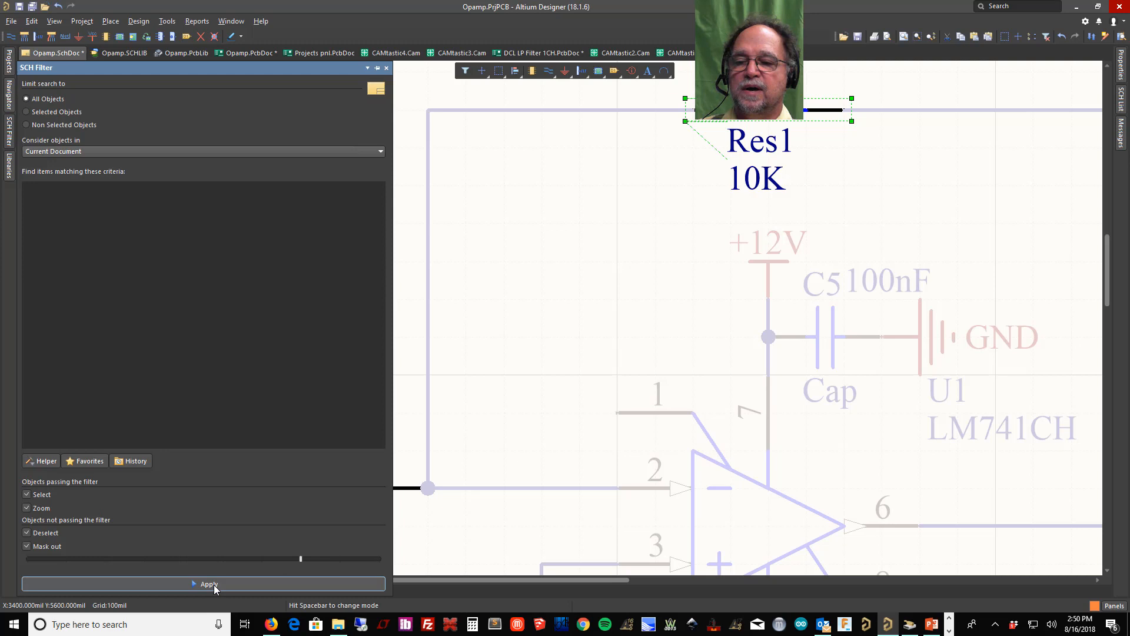
pyautogui.click(208, 584)
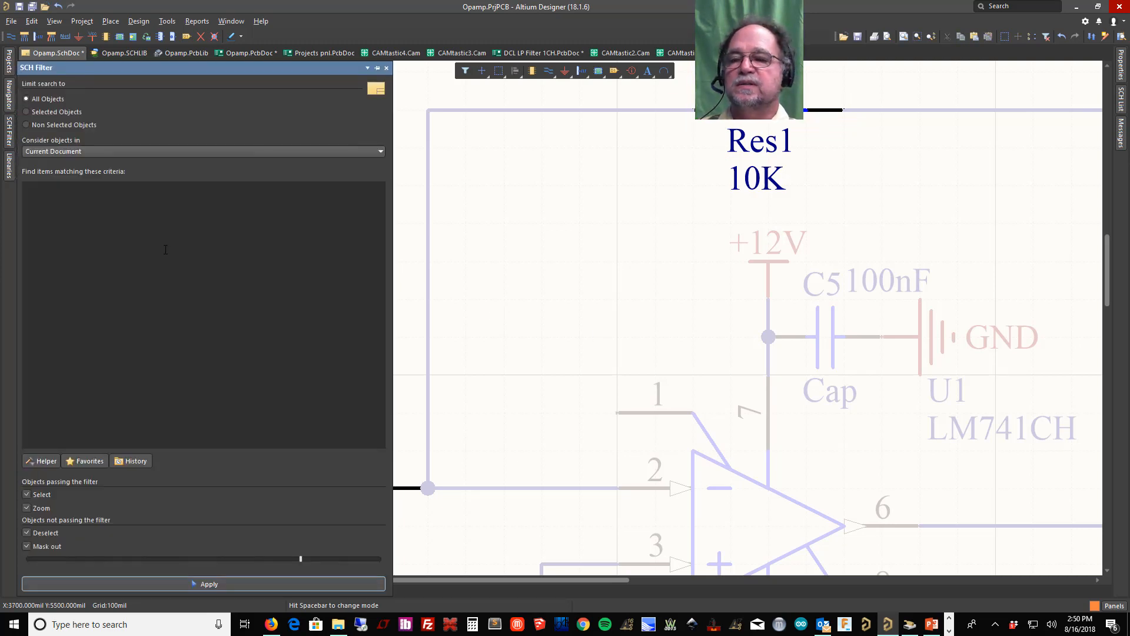
pyautogui.click(208, 584)
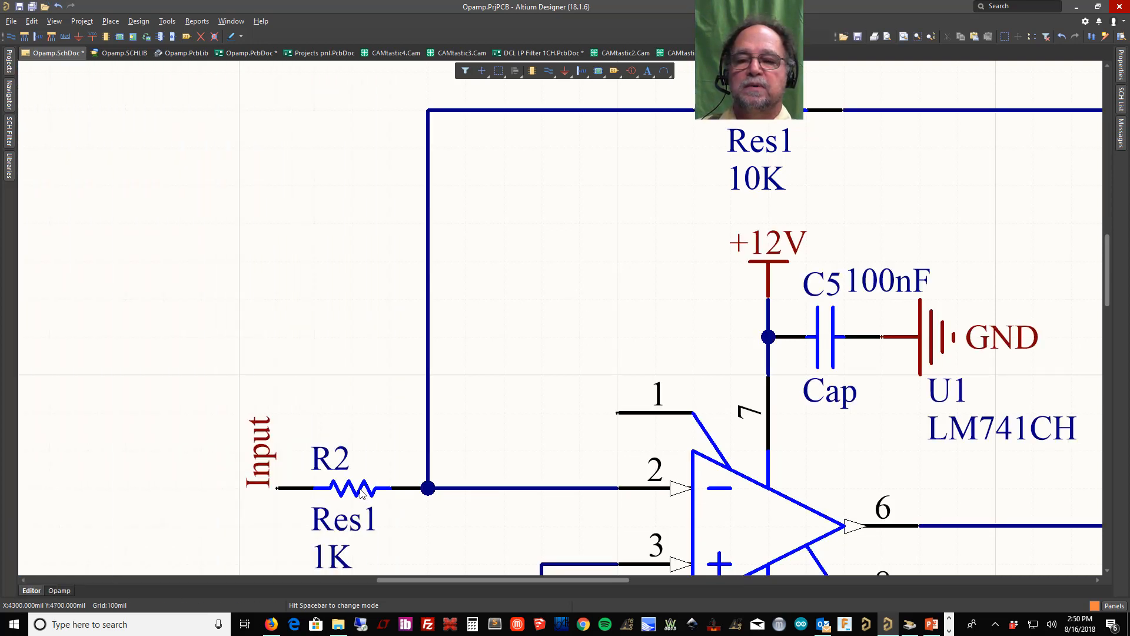
pyautogui.click(353, 489)
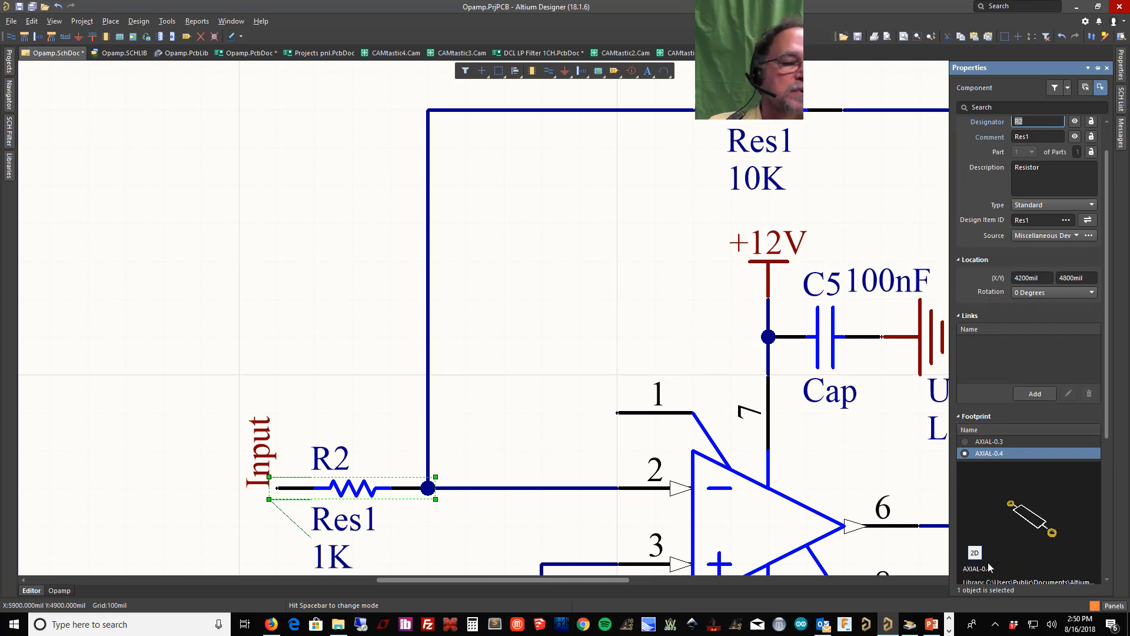
pyautogui.moveTo(149, 217)
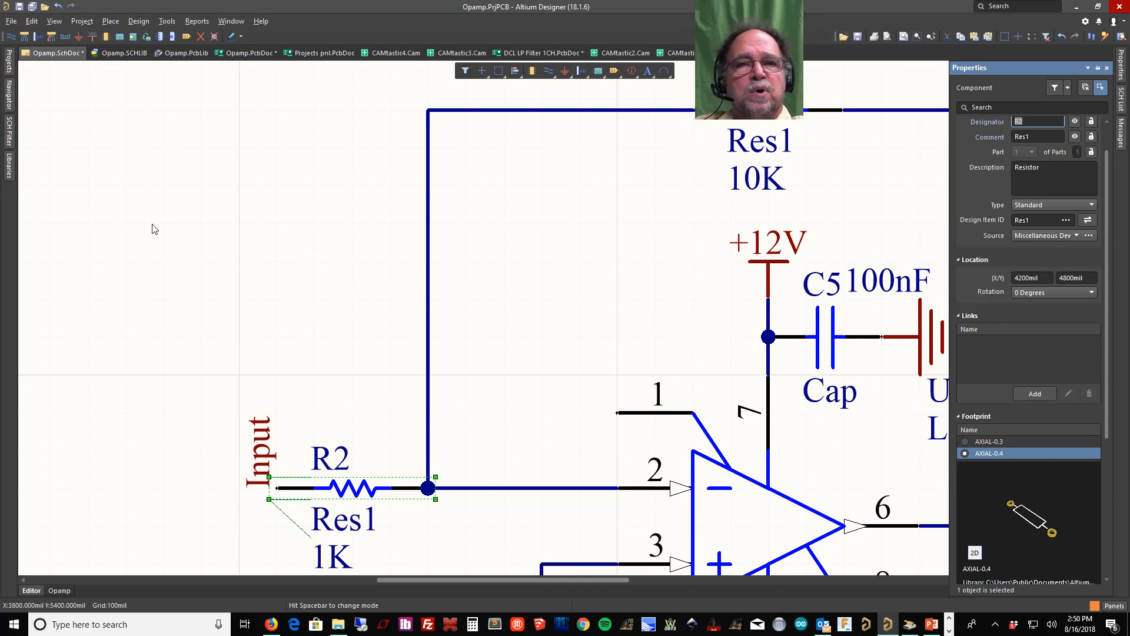
pyautogui.moveTo(71, 171)
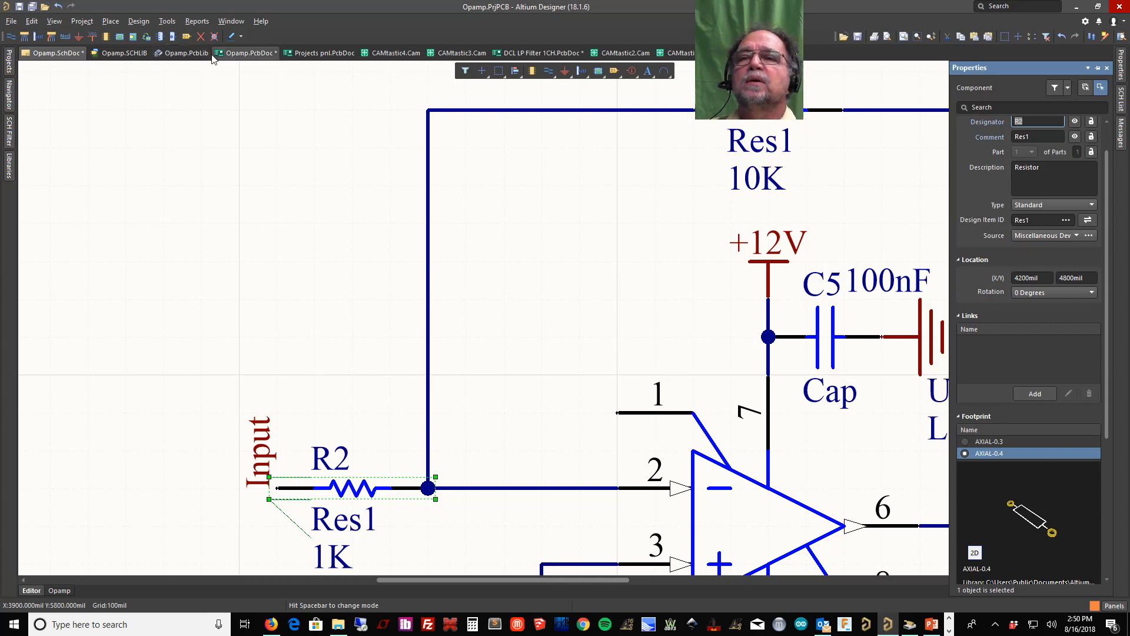
# On the PCB, select all 17 designators via Find Similar Objects with Same string type.
pyautogui.click(244, 52)
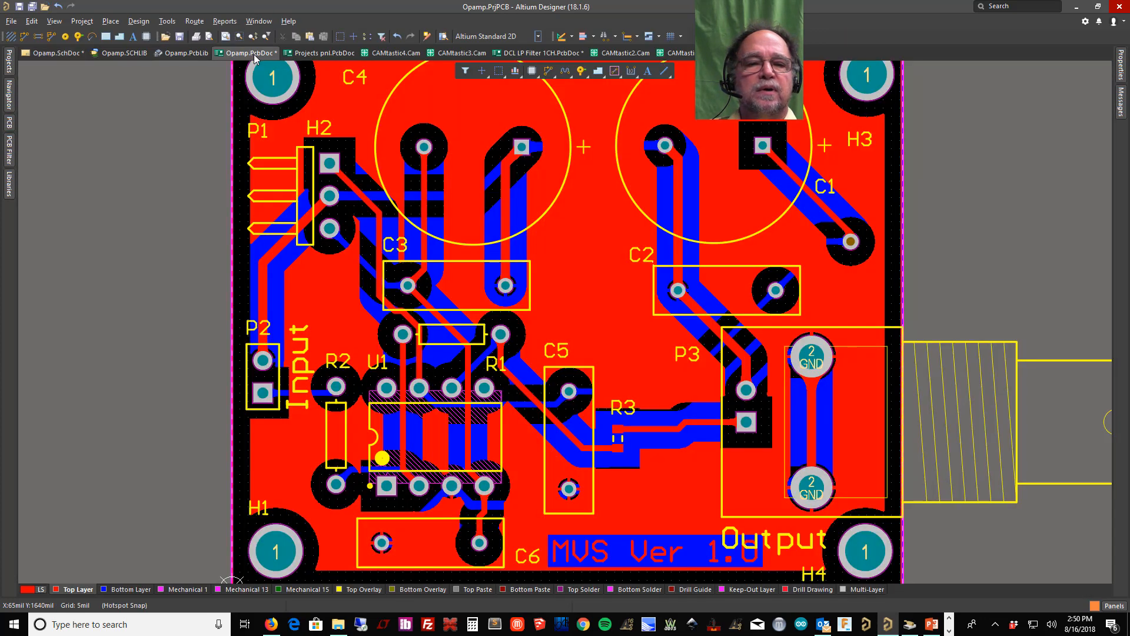
pyautogui.moveTo(645, 245)
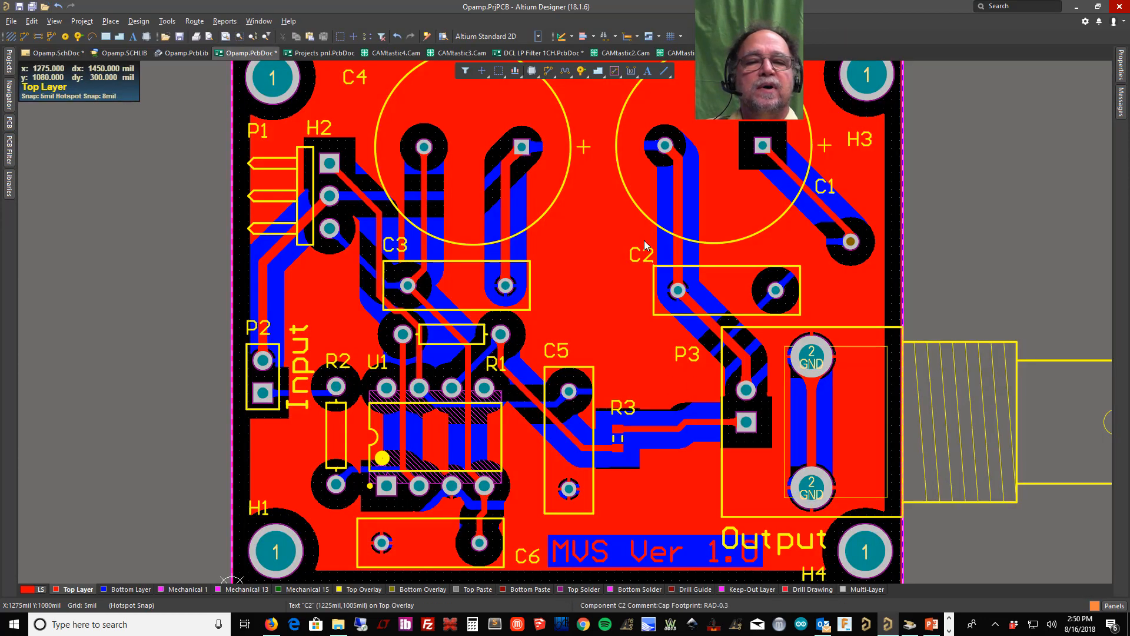
pyautogui.moveTo(641, 286)
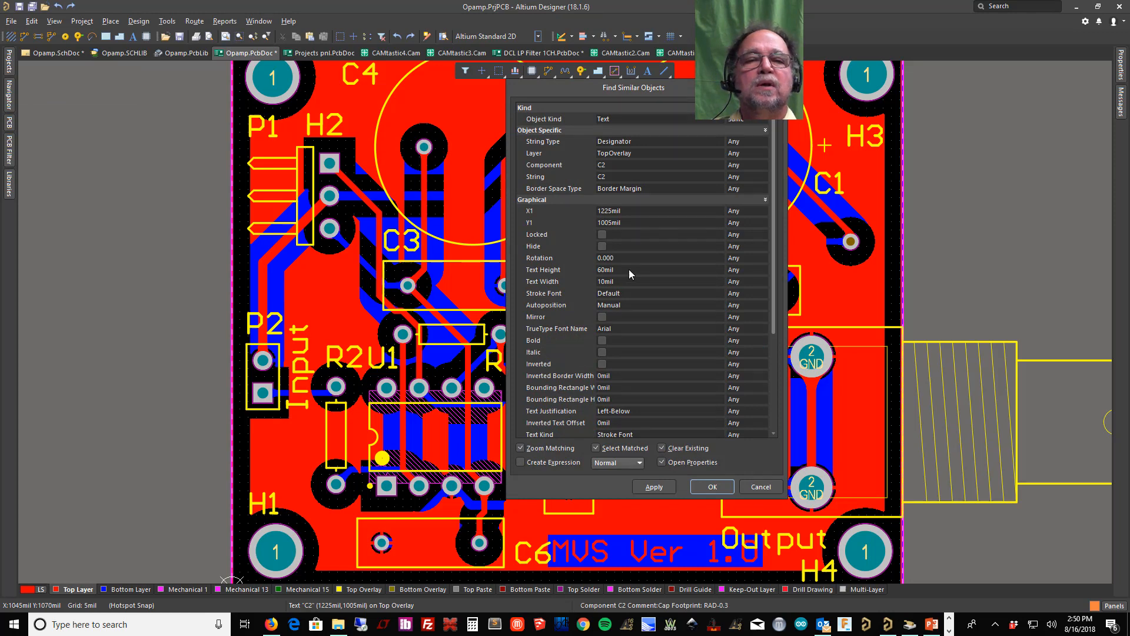
pyautogui.click(733, 141)
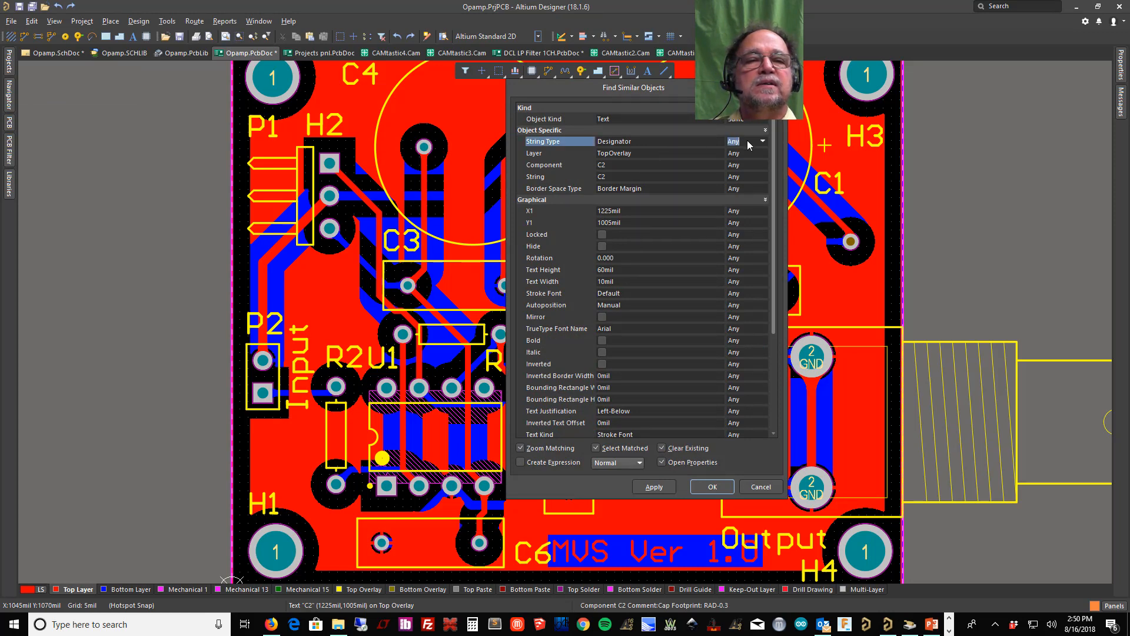
pyautogui.click(762, 141)
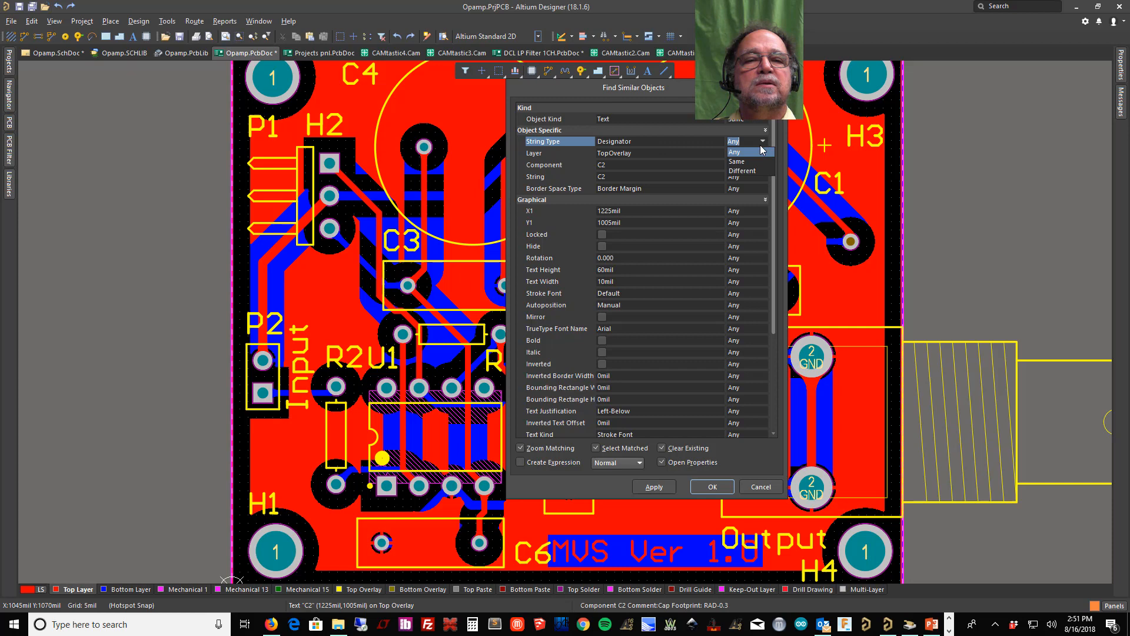
pyautogui.click(736, 161)
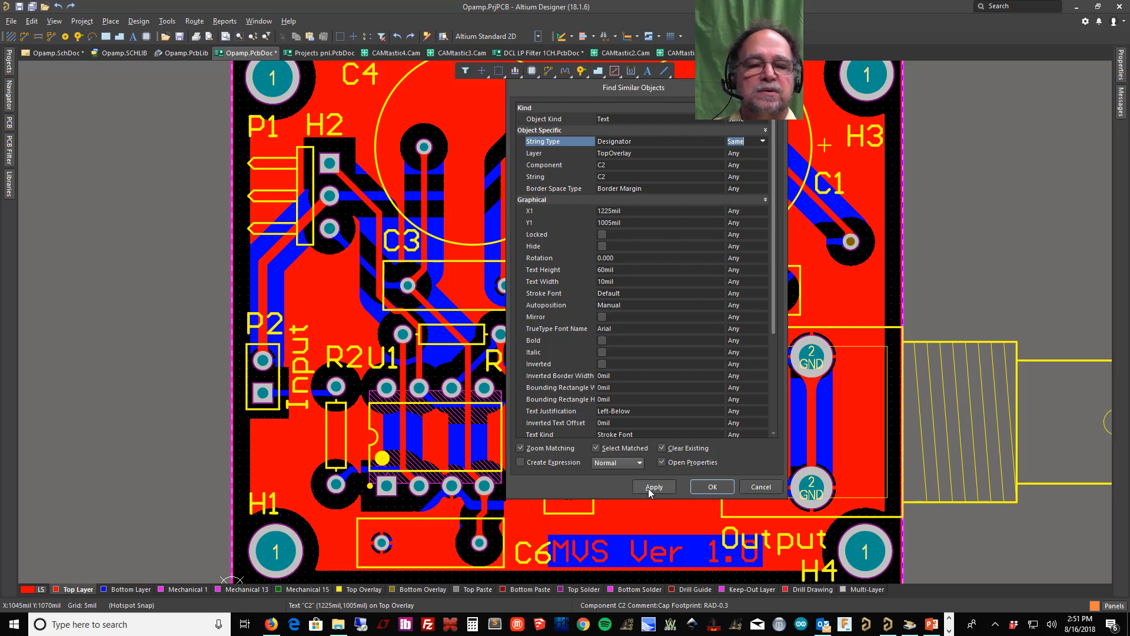
pyautogui.click(652, 485)
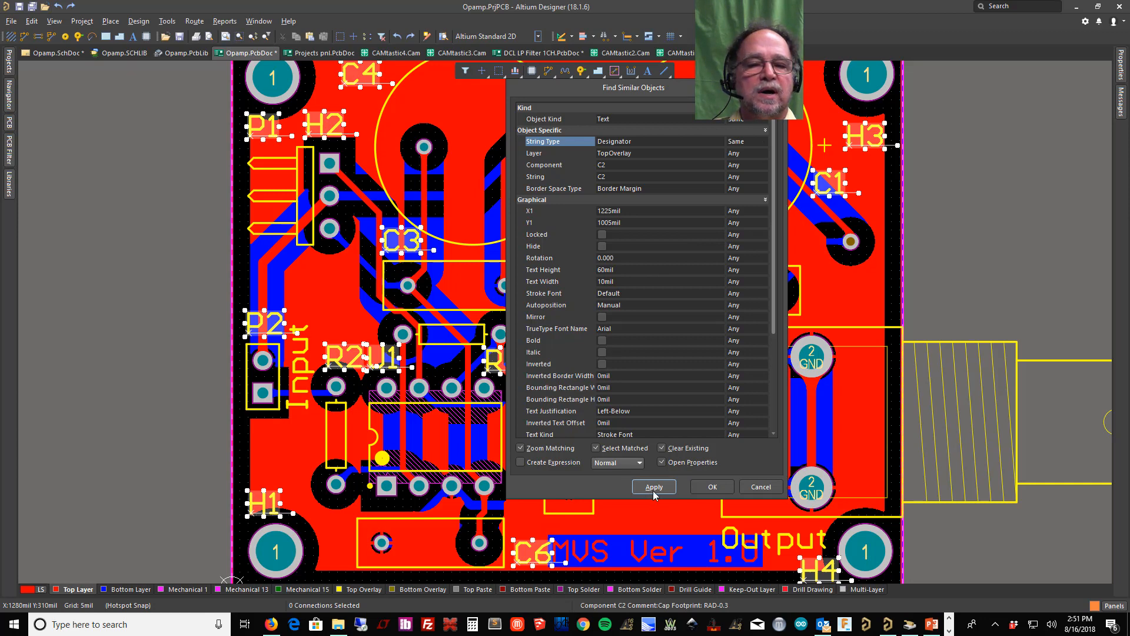
pyautogui.click(652, 486)
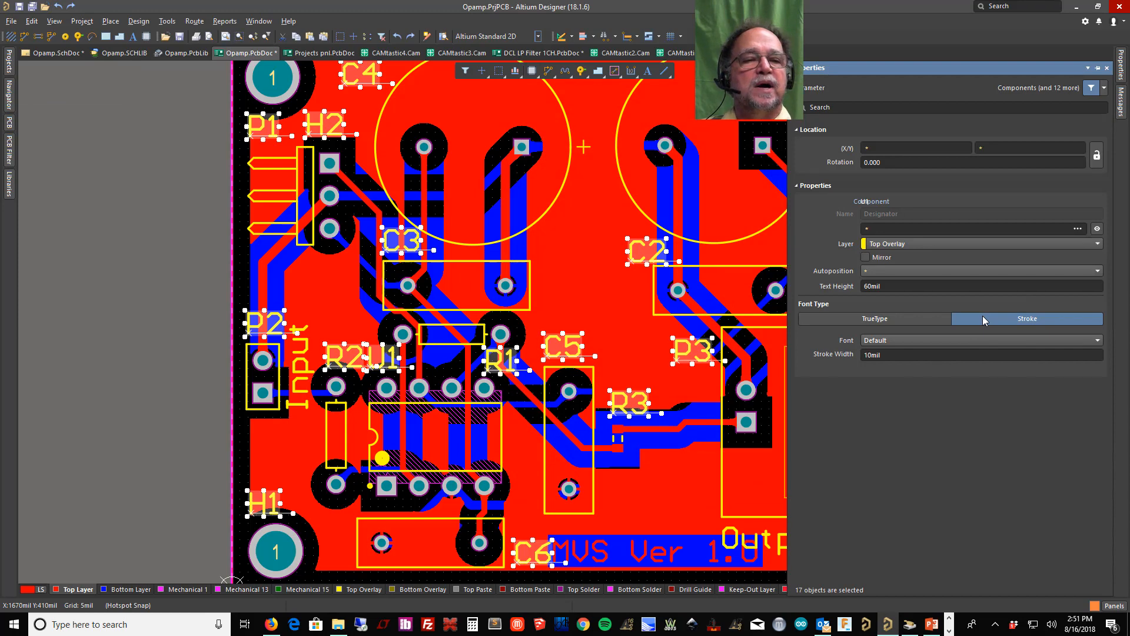
pyautogui.moveTo(853, 299)
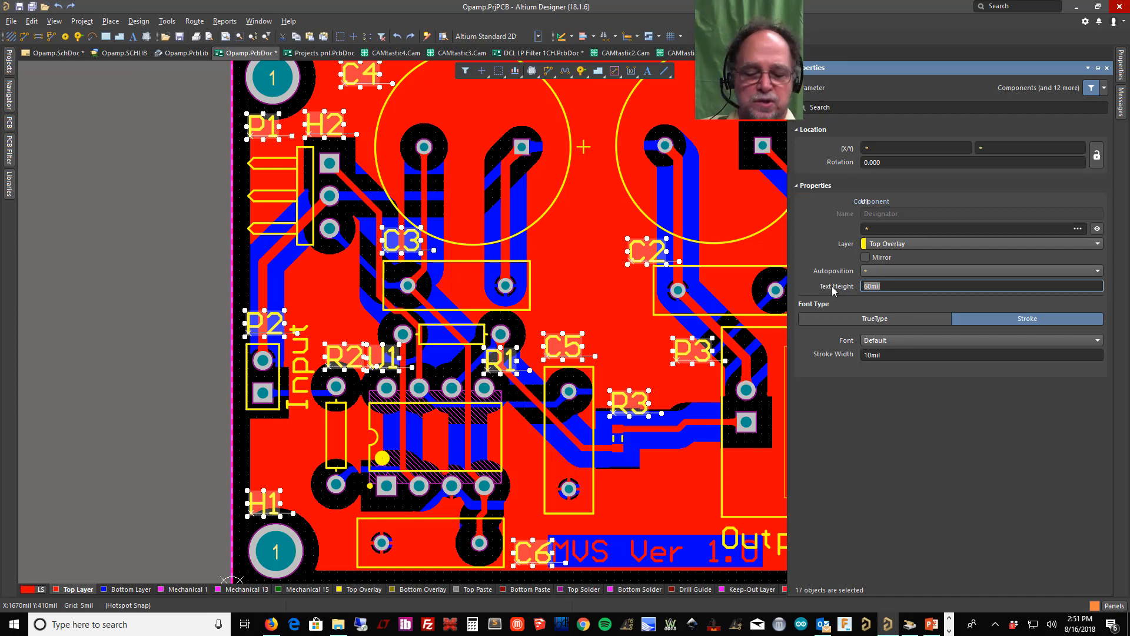
# Set the selected designators' text height to 40 mil.
pyautogui.write('40')
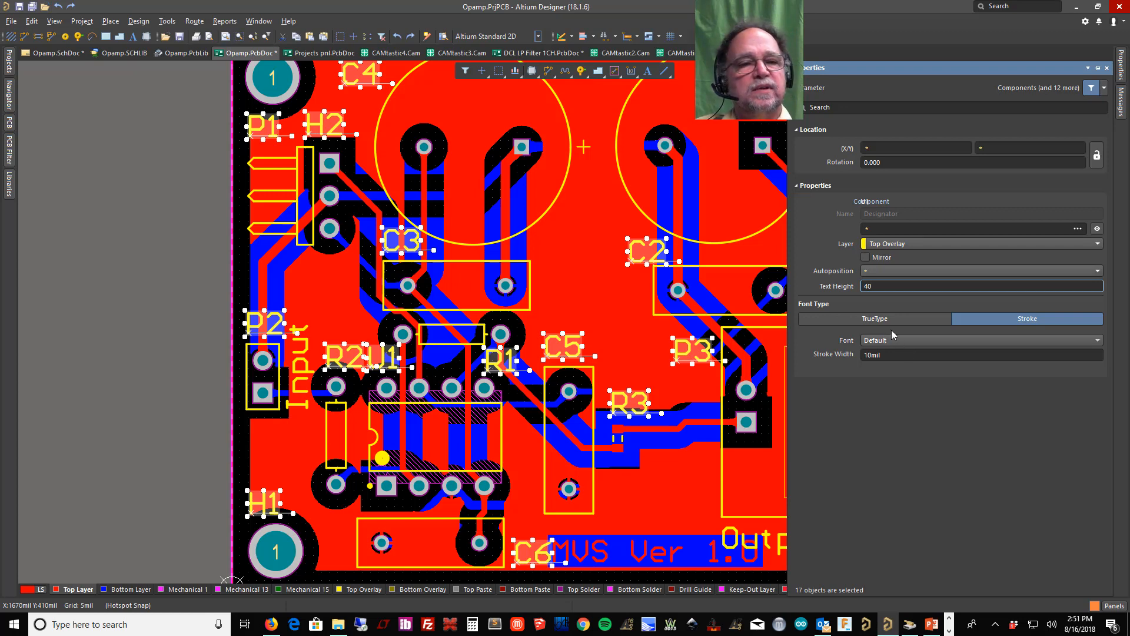
pyautogui.click(864, 354)
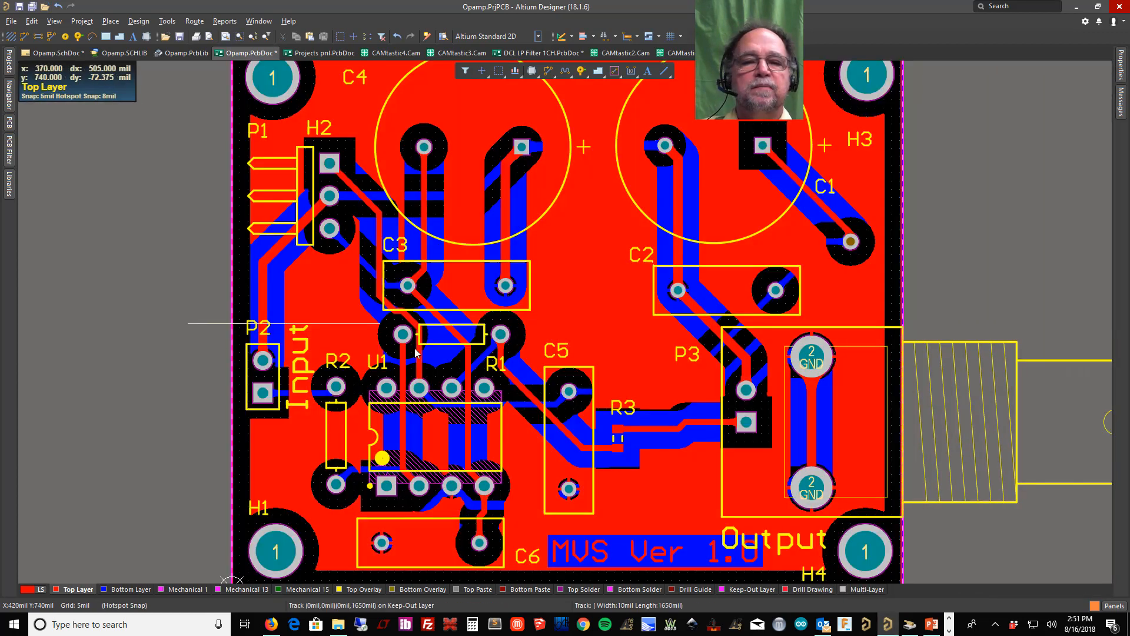
pyautogui.moveTo(479, 346)
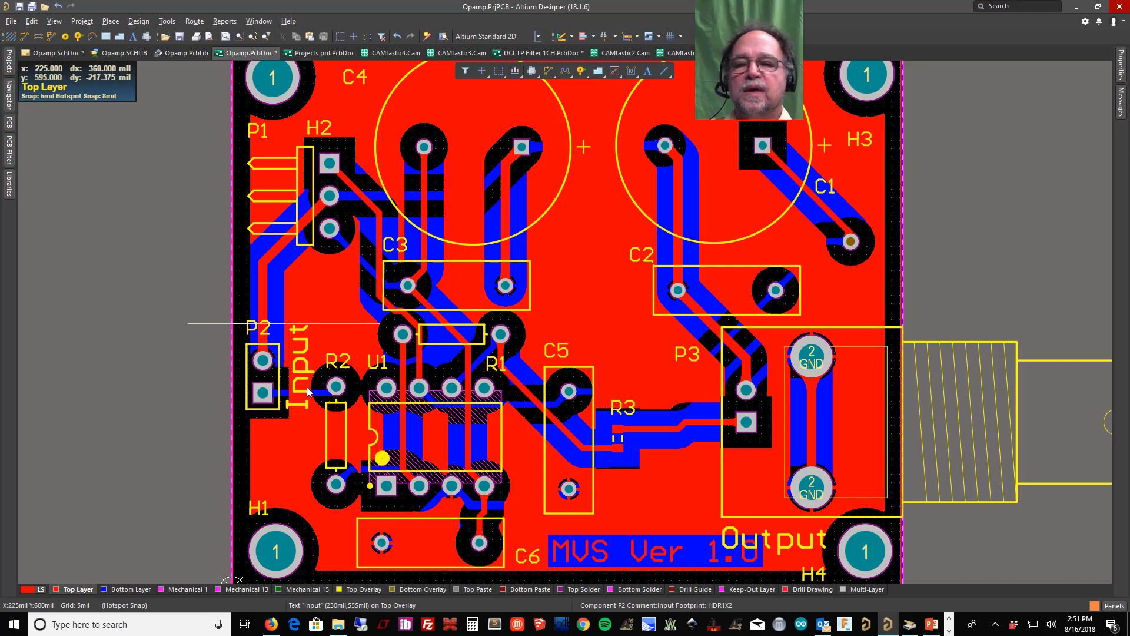
pyautogui.moveTo(301, 339)
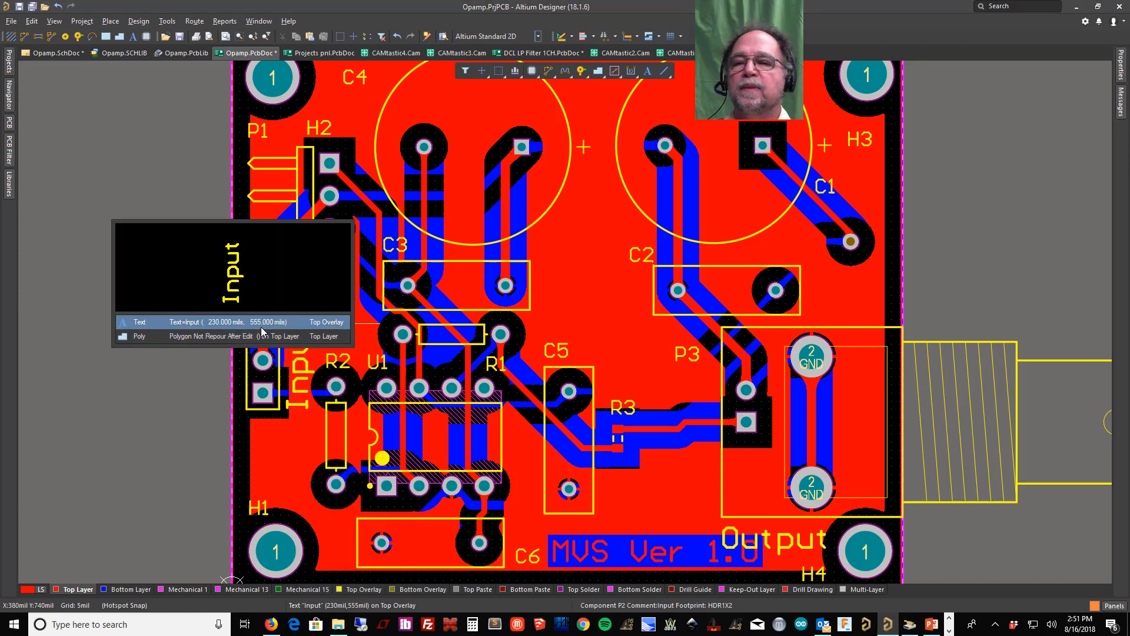
# Select all 17 comment texts by matching the Input text's Same string type.
pyautogui.click(139, 322)
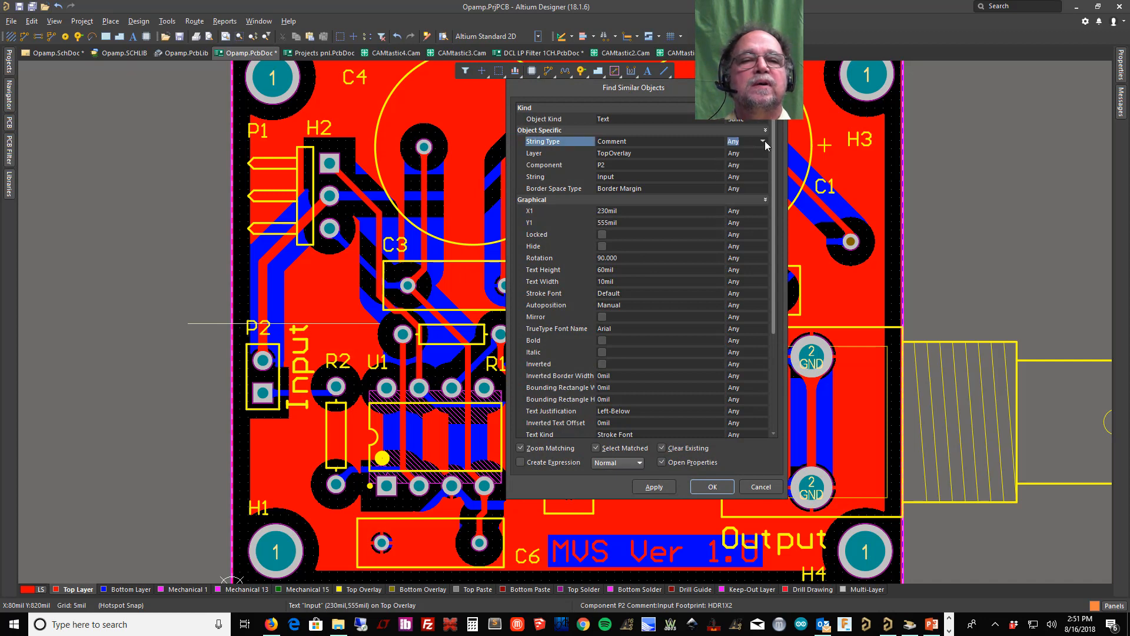
pyautogui.click(762, 140)
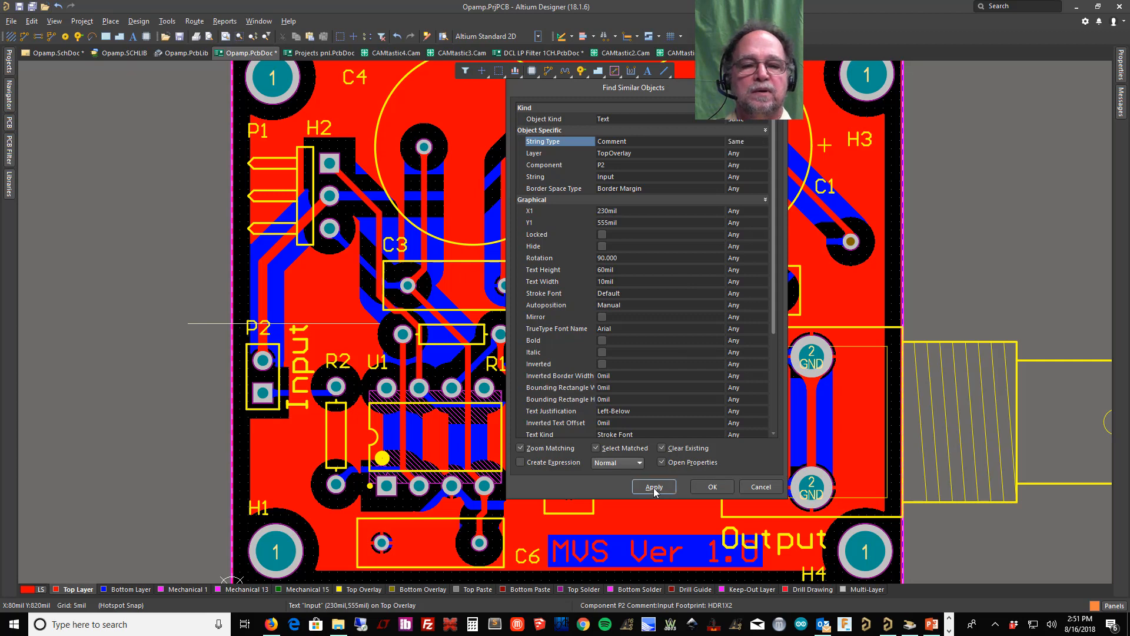
pyautogui.click(652, 487)
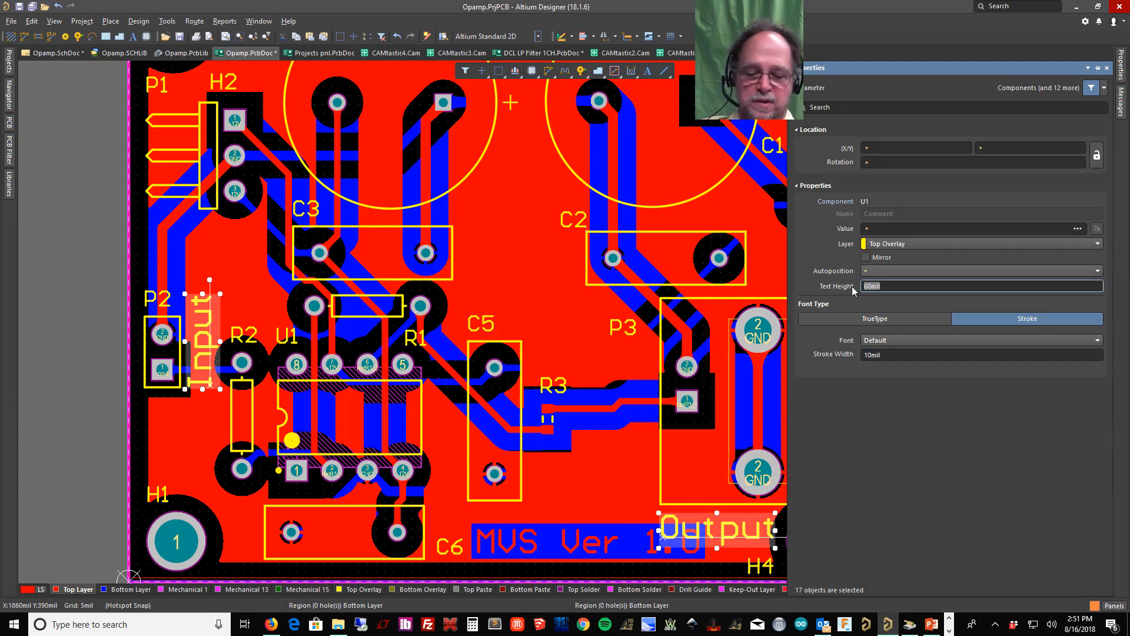
# Enter 40 mil as the text height for the selected comment texts.
pyautogui.write('40')
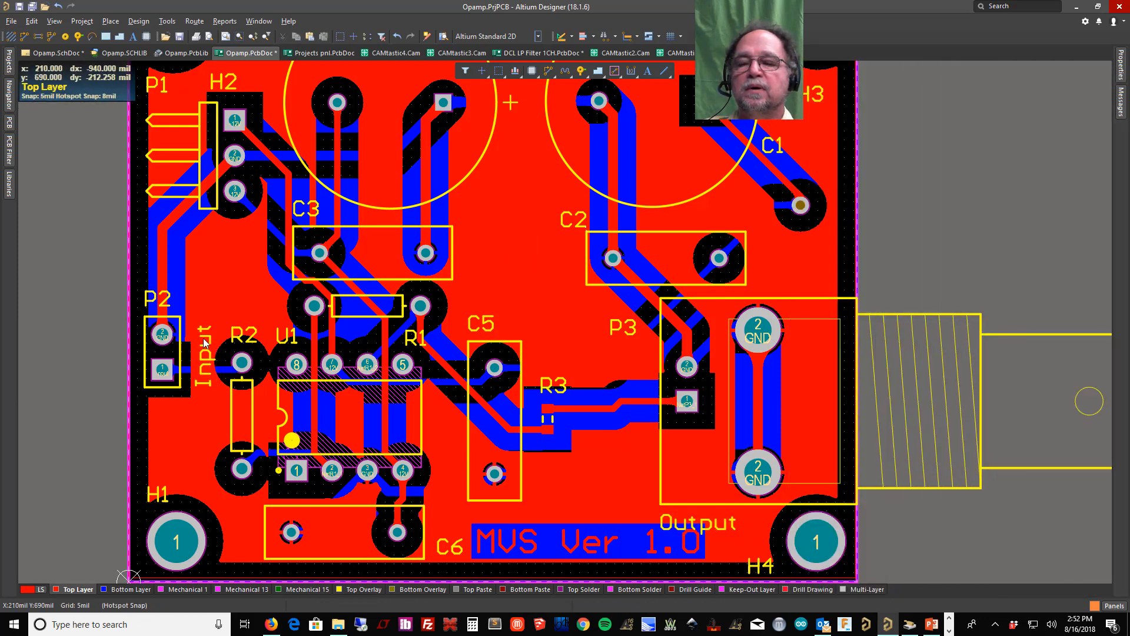
pyautogui.moveTo(742, 521)
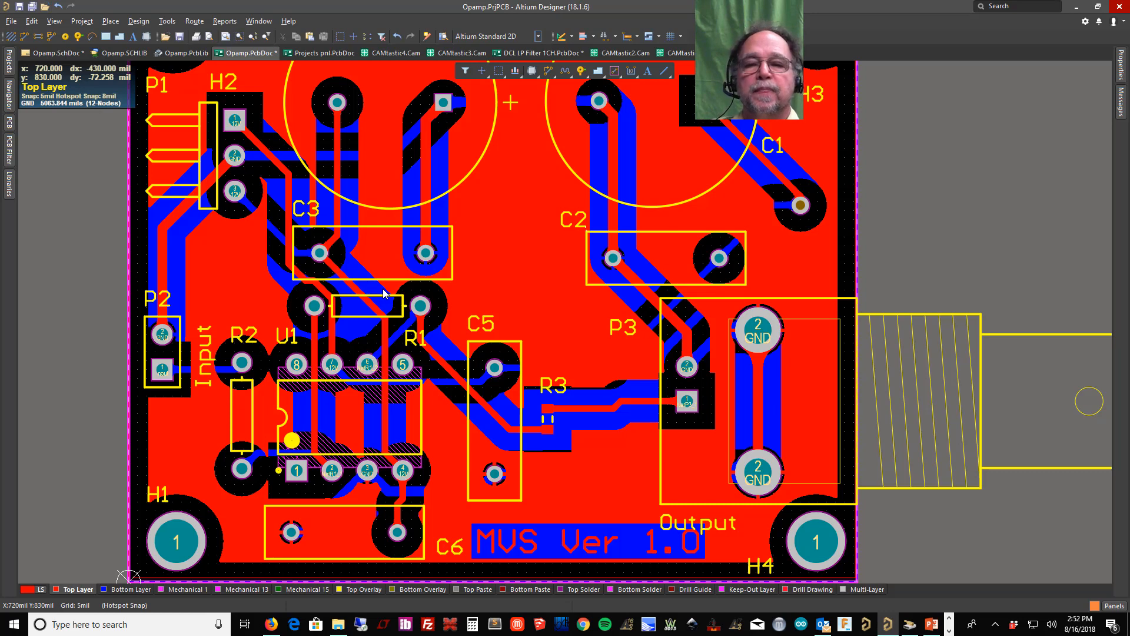
pyautogui.moveTo(372, 253)
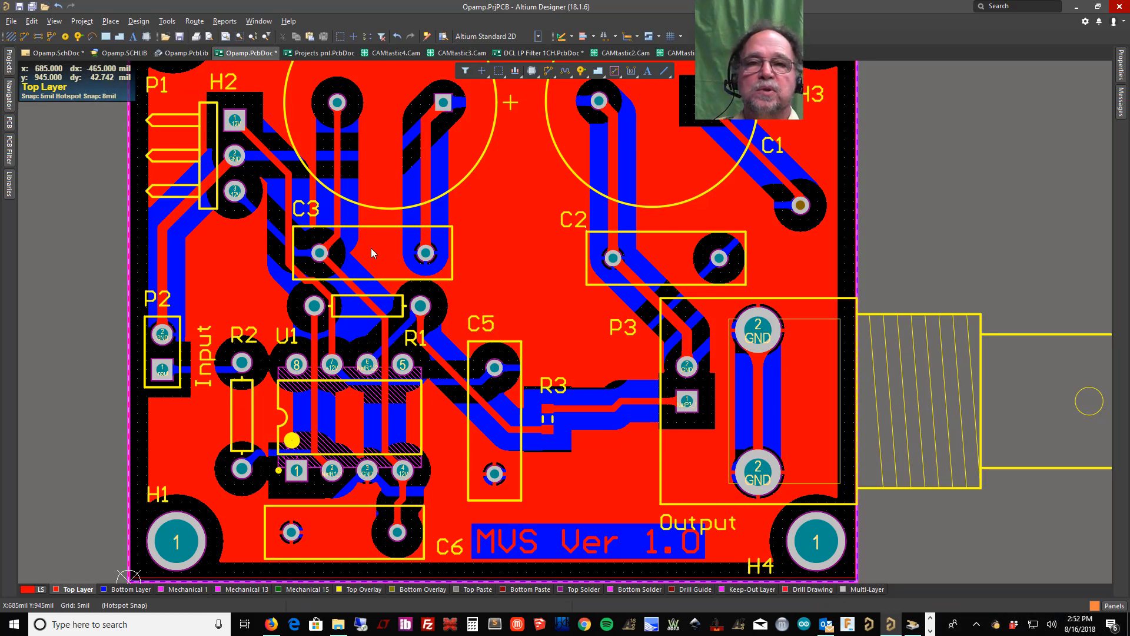